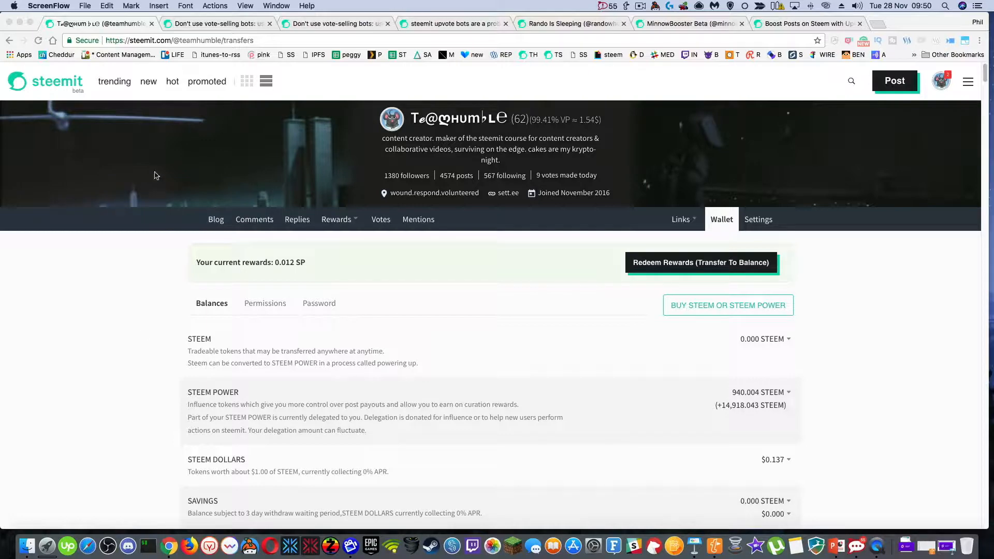
Step: Flip through both vote-selling bots posts, ending on 'steemit upvote bots are a problem'
left_click(215, 23)
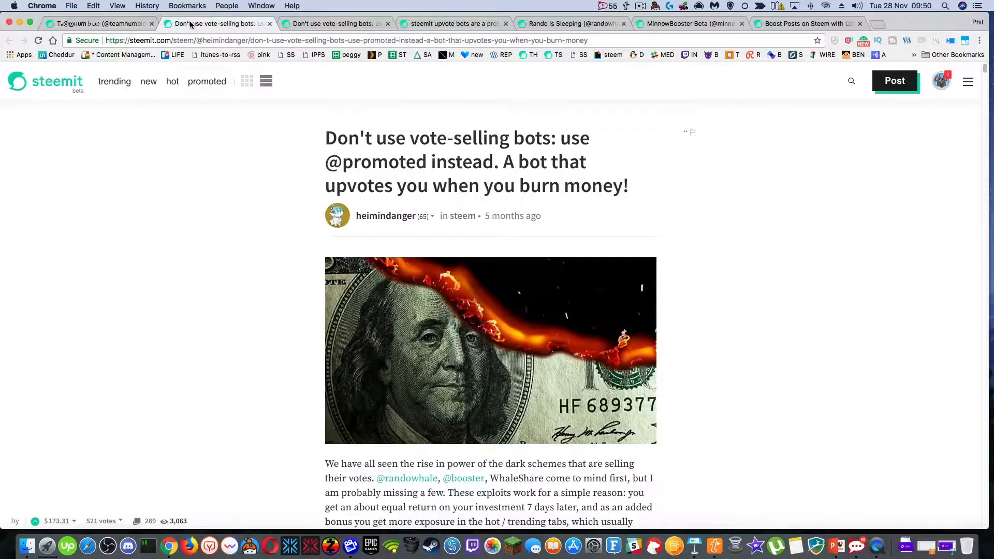
mouse_move(219, 23)
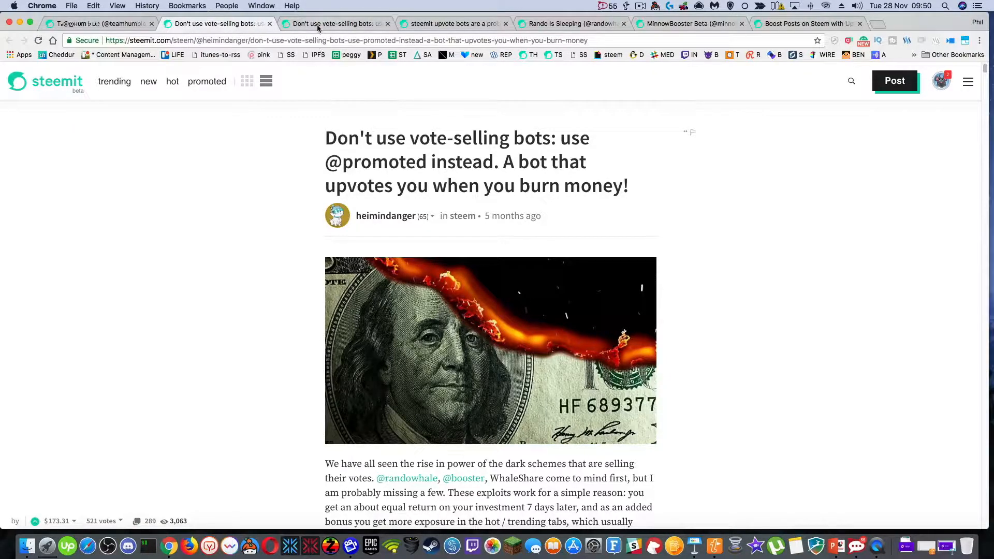
left_click(336, 23)
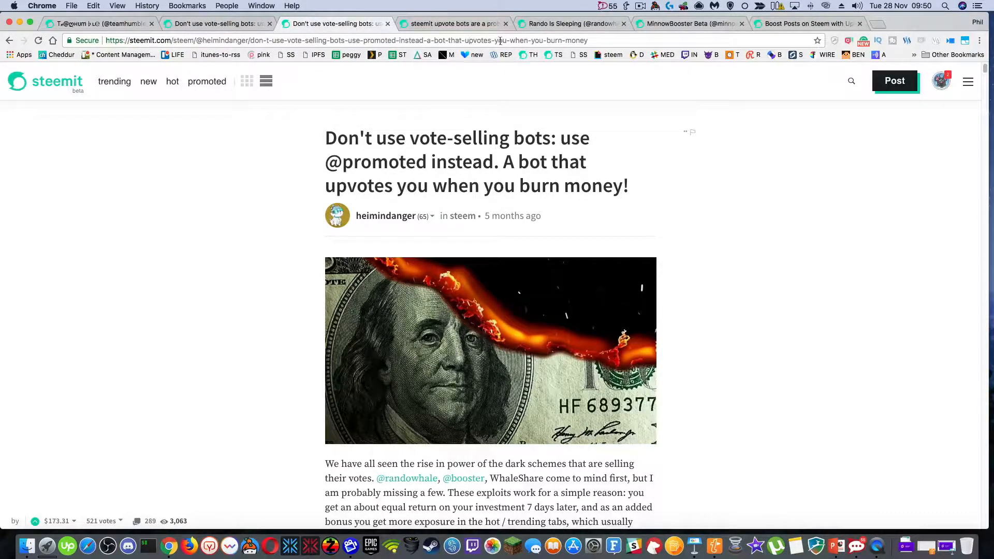
left_click(454, 24)
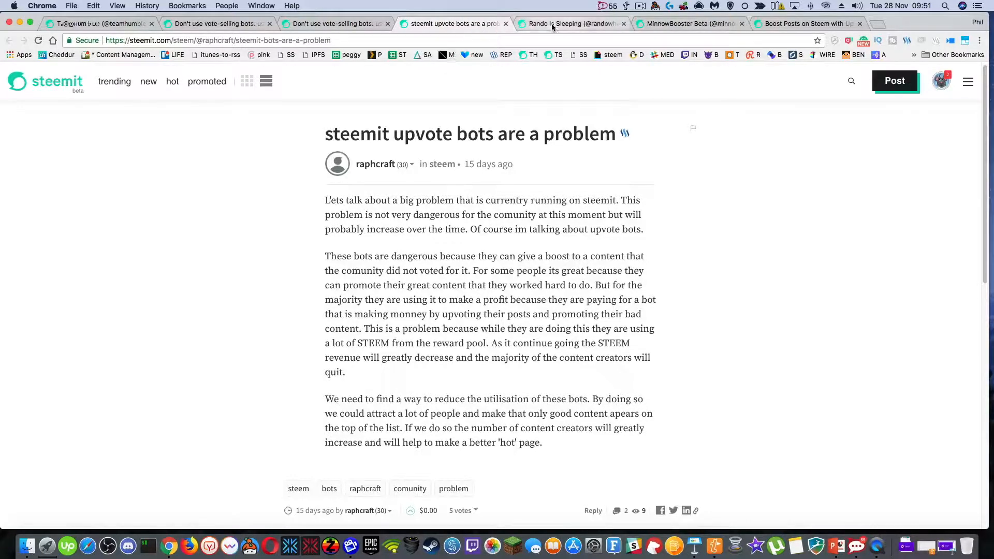
Step: View the Rando Is Sleeping and MinnowBooster Beta profiles, then return to the teamhumble moonshot post
left_click(570, 24)
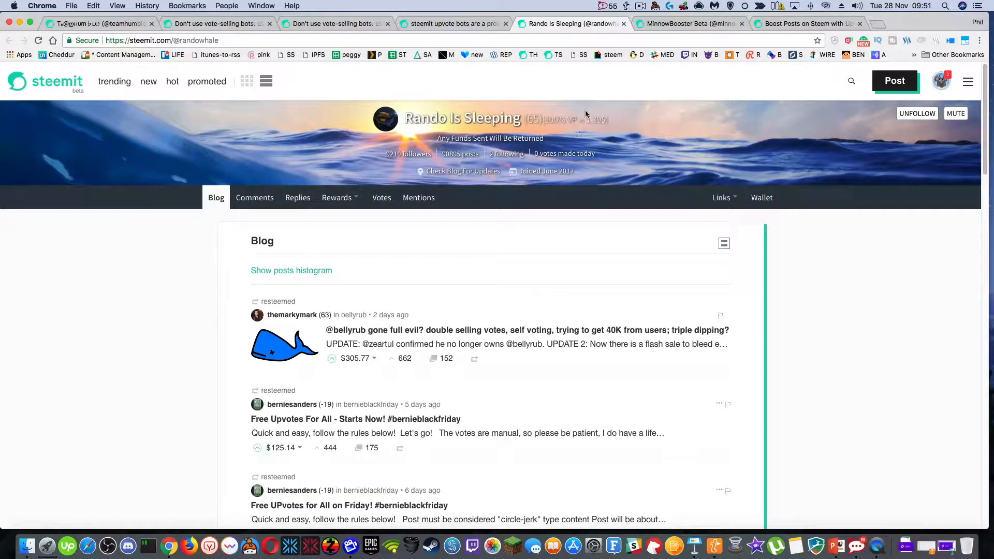
left_click(689, 23)
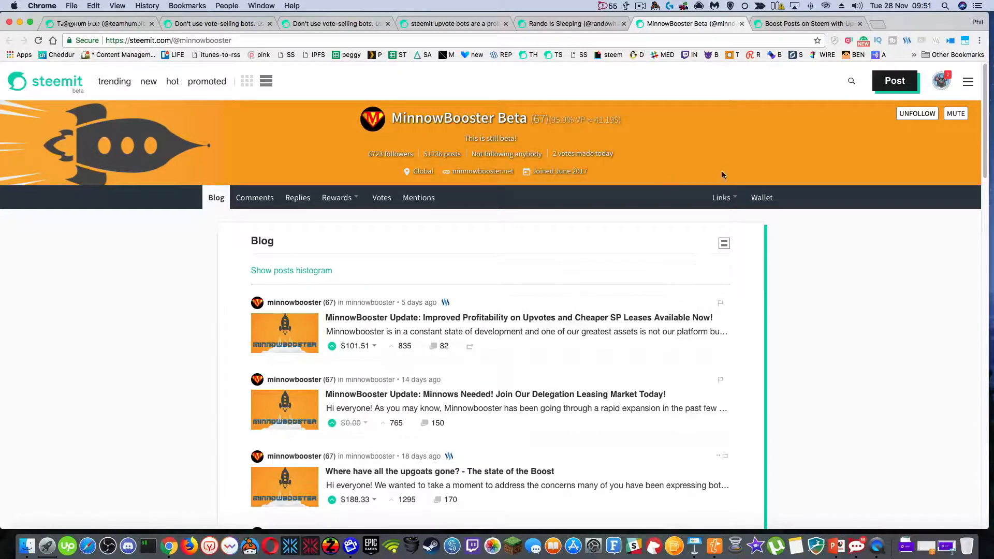
left_click(945, 81)
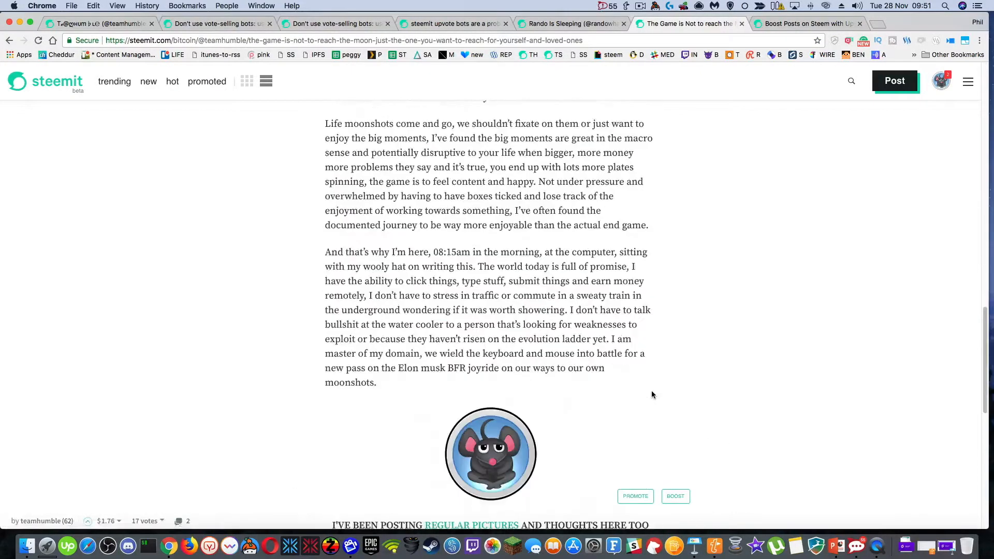
scroll("down", 3)
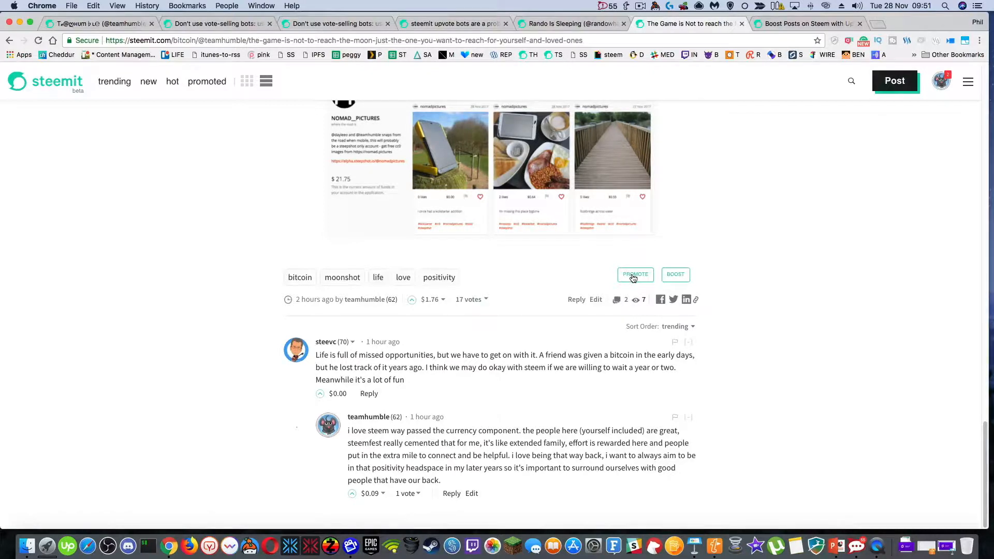
left_click(674, 274)
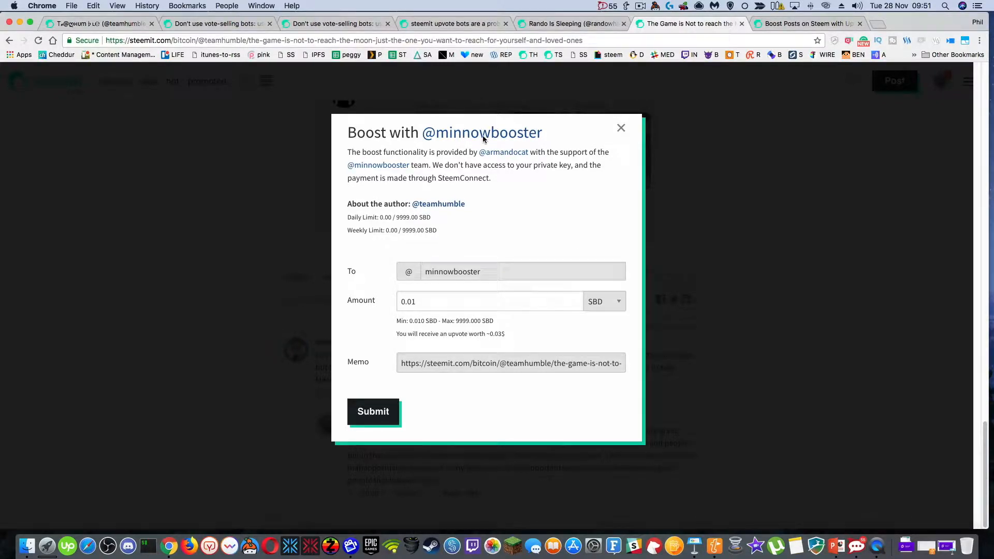
Step: Dismiss the boost form unsubmitted and open MinnowBooster's wallet balances page
left_click(621, 128)
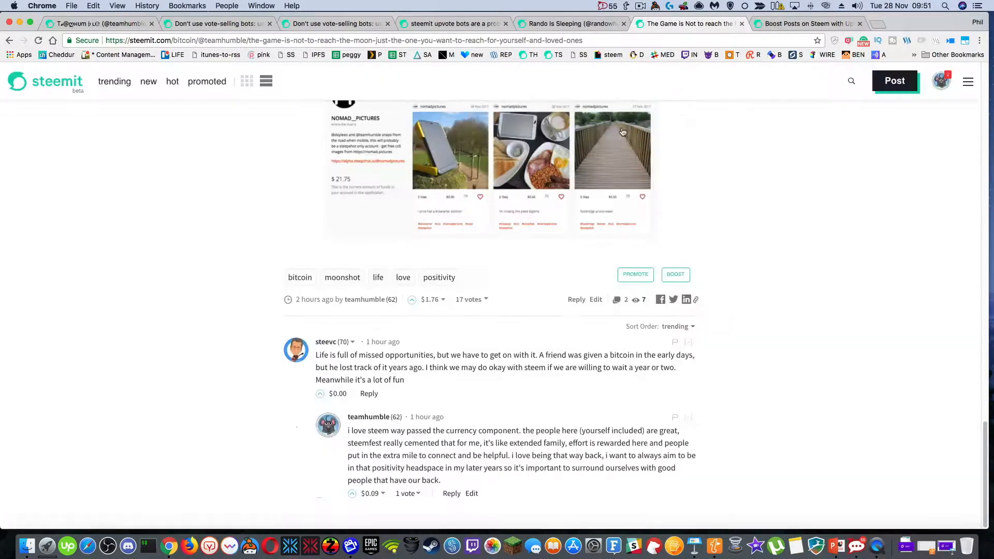
mouse_move(940, 81)
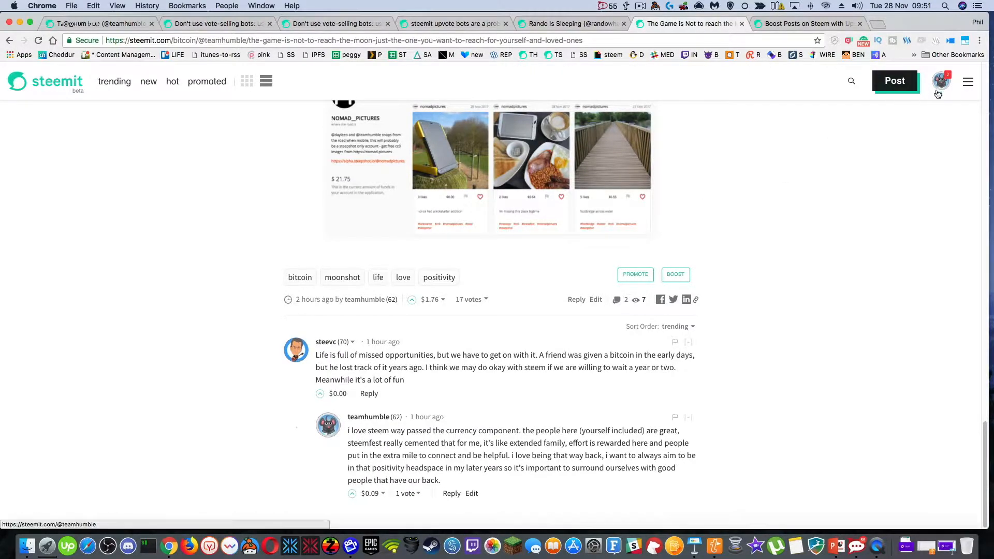
left_click(940, 80)
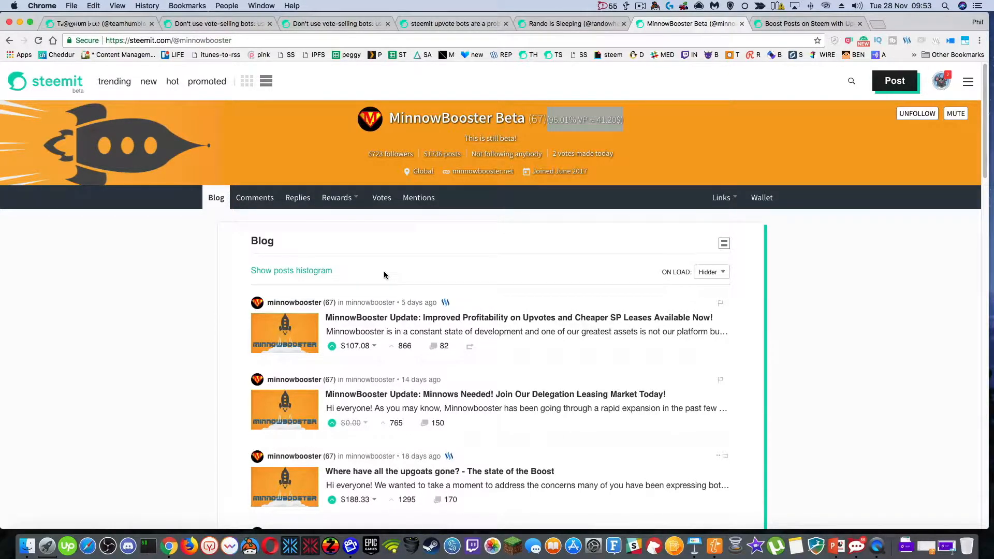
left_click(761, 198)
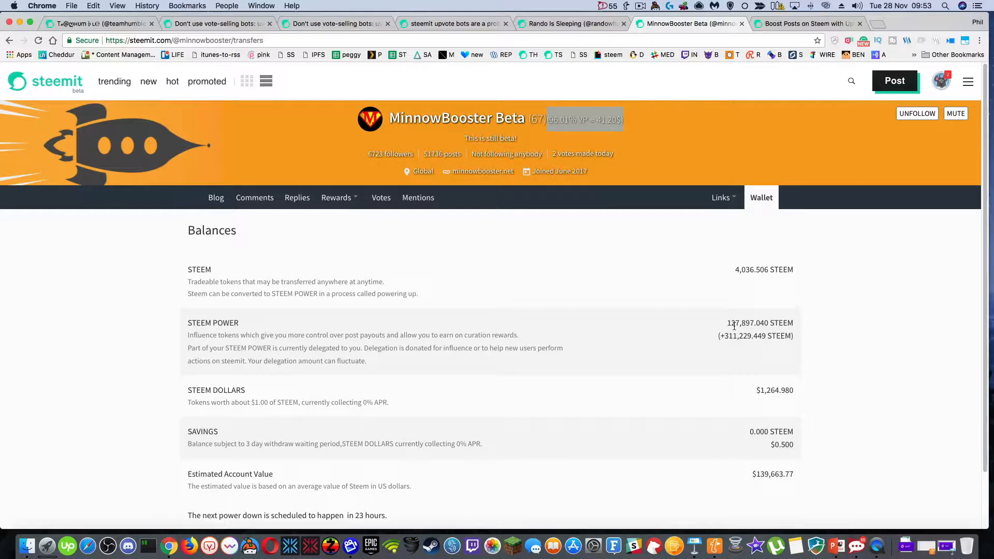
mouse_move(813, 481)
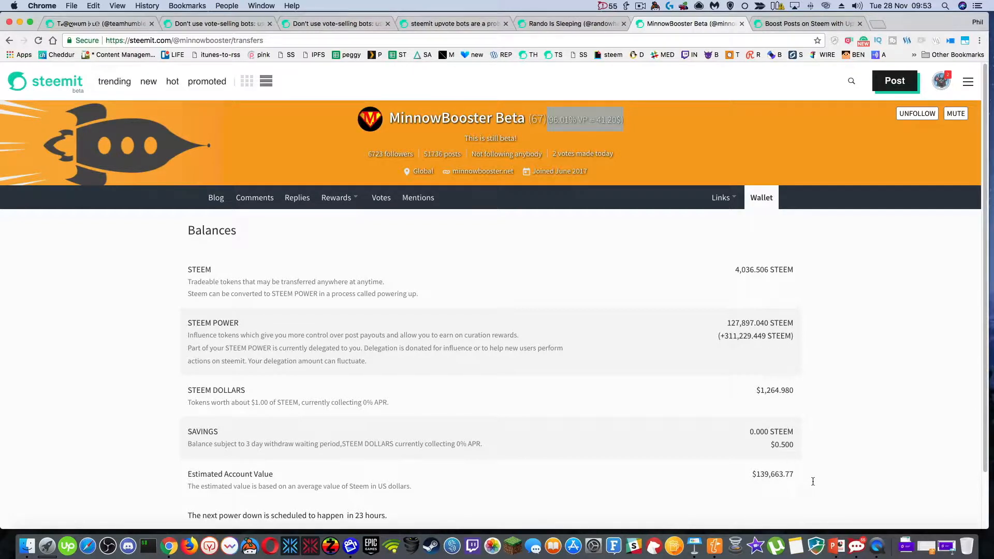
mouse_move(830, 400)
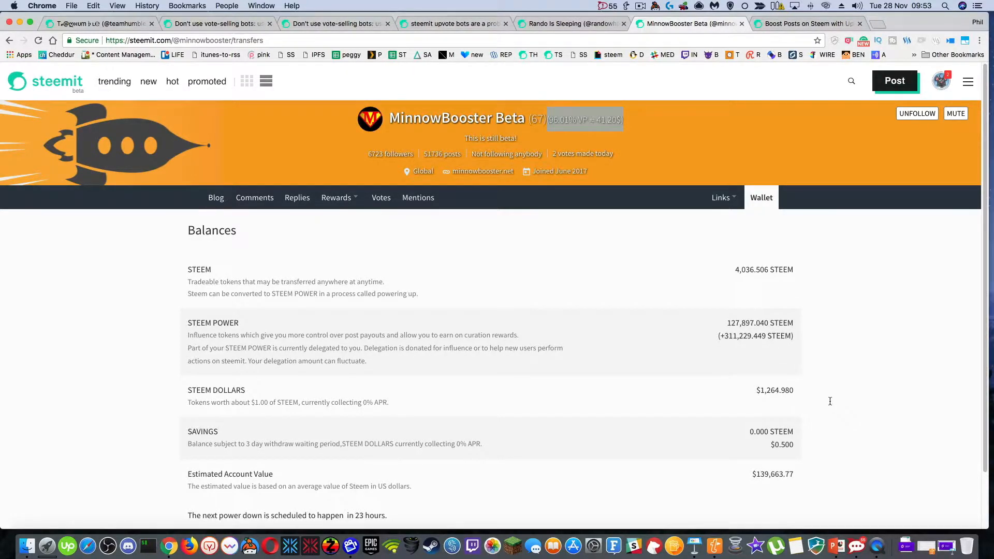
scroll("down", 3)
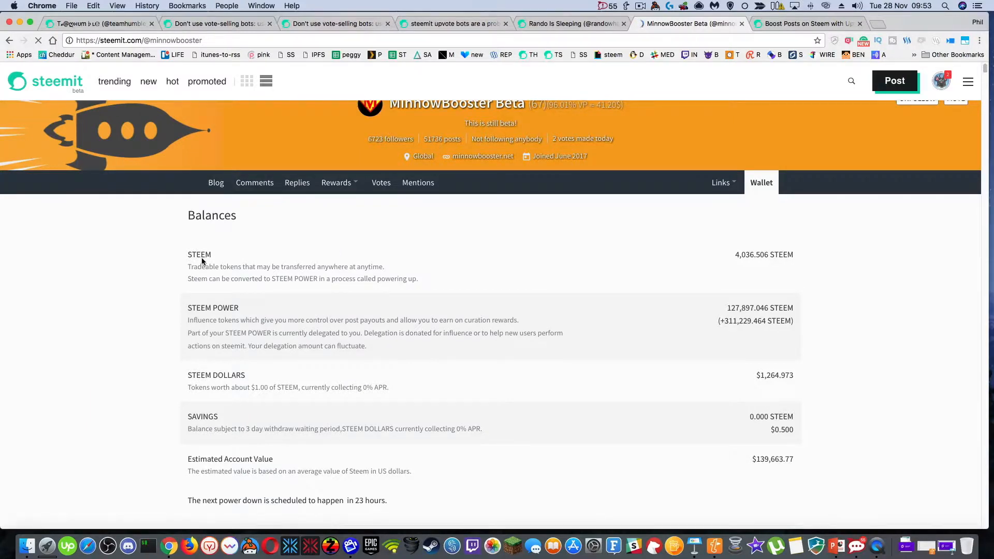
mouse_move(813, 346)
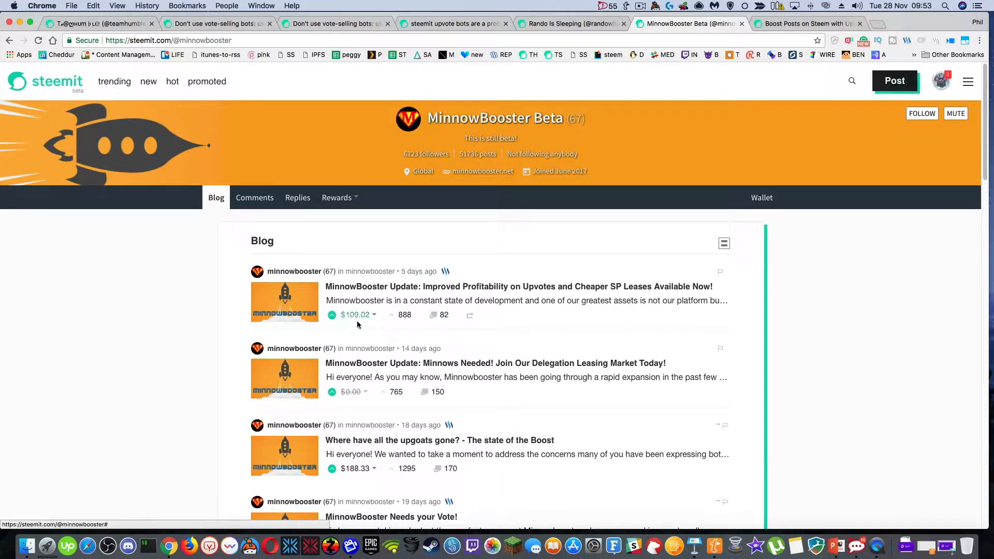
Step: Open Jerry Banfield's 'Boost Posts on Steem with Upvote Bots!' post and scroll through it
left_click(921, 113)
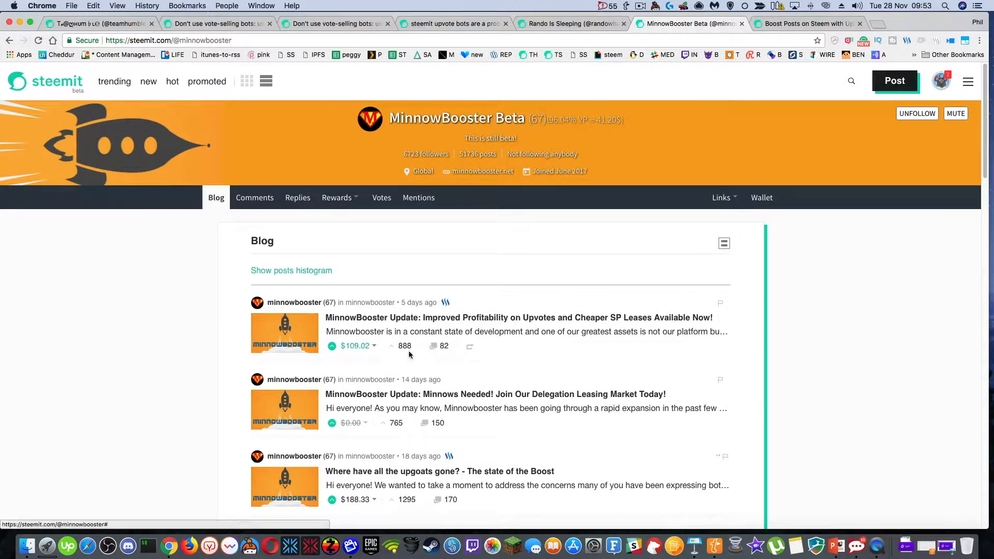
mouse_move(440, 350)
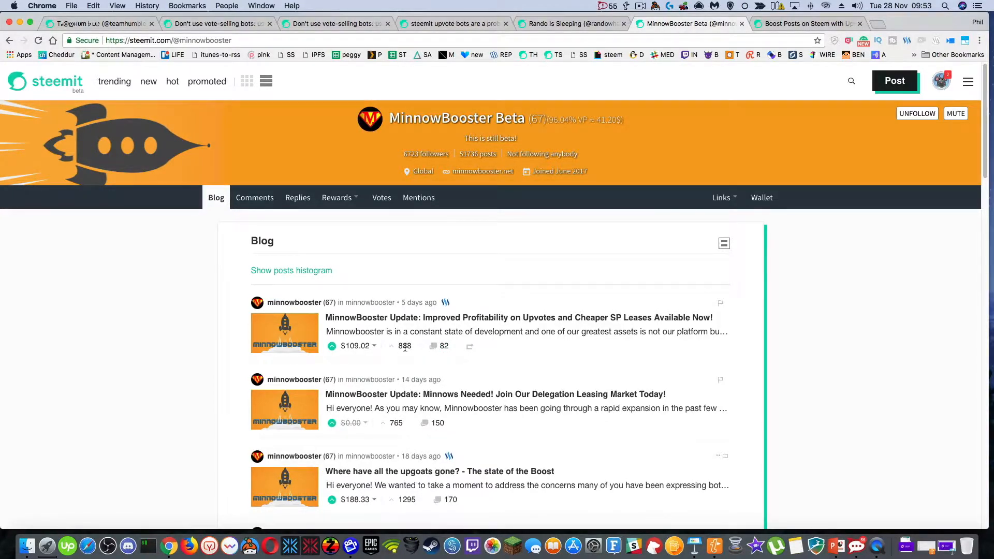
scroll("down", 3)
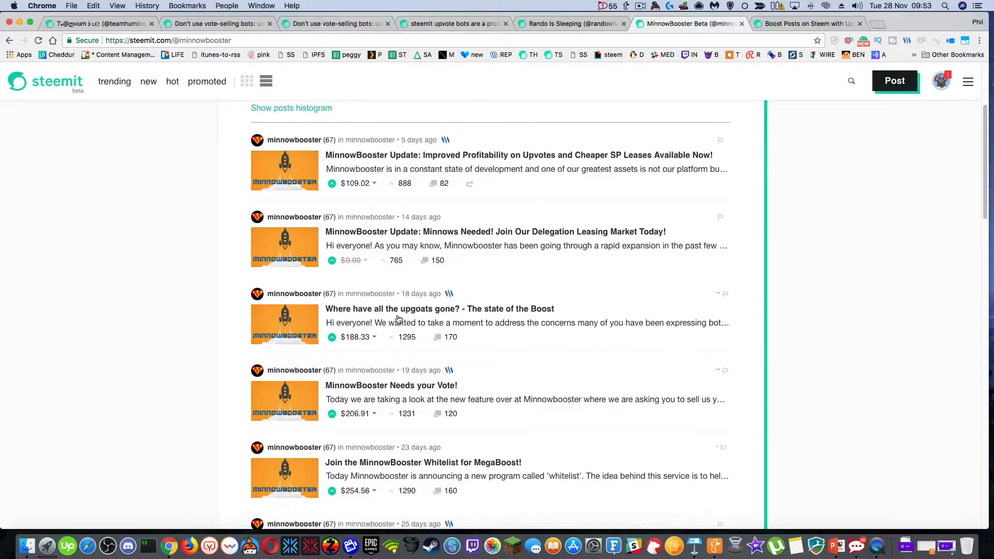
scroll("down", 3)
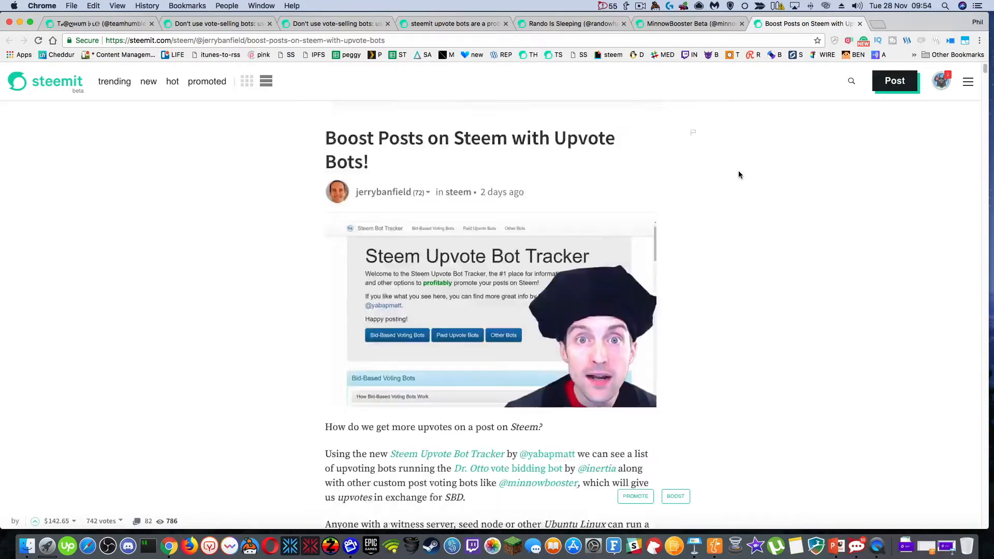
Step: Scroll to the Steem Upvote Bot Tracker section and bring up that link's context menu
scroll("down", 3)
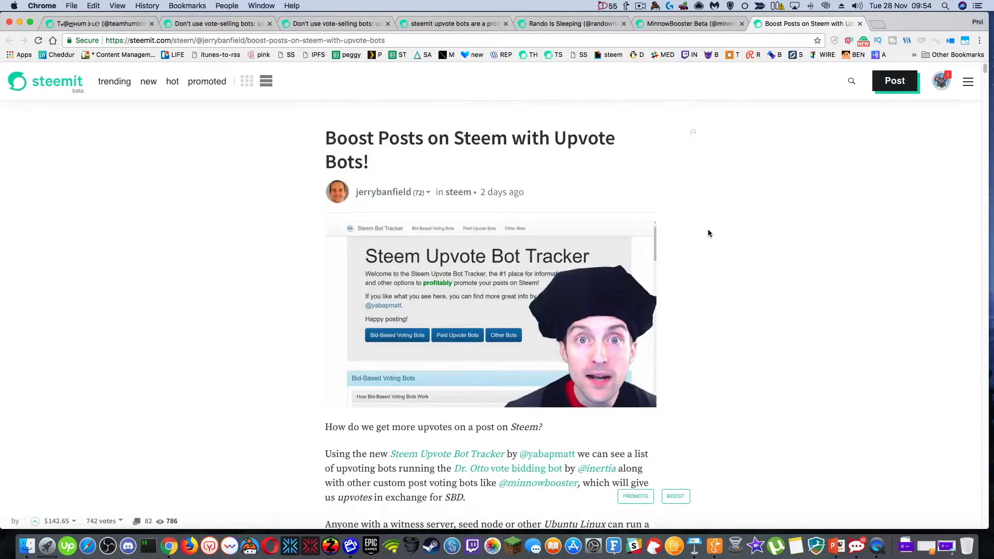
scroll("down", 3)
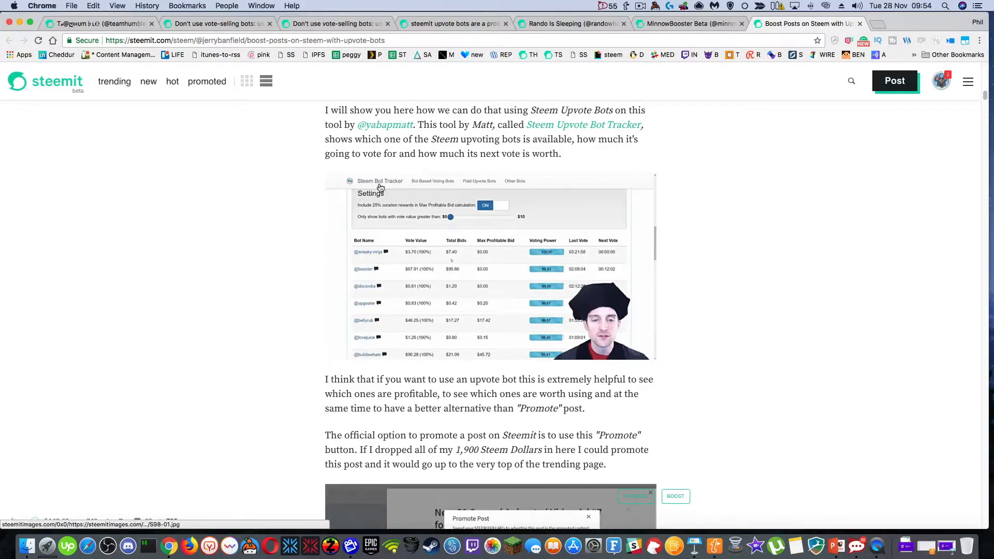
right_click(584, 124)
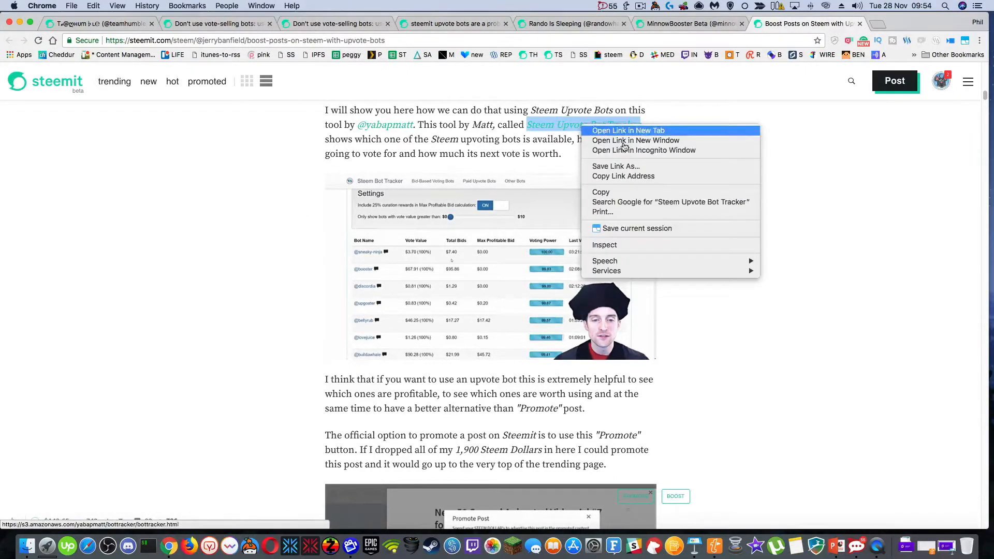
Step: Open the Steem Upvote Bot Tracker in a new tab and block its notification request
left_click(627, 130)
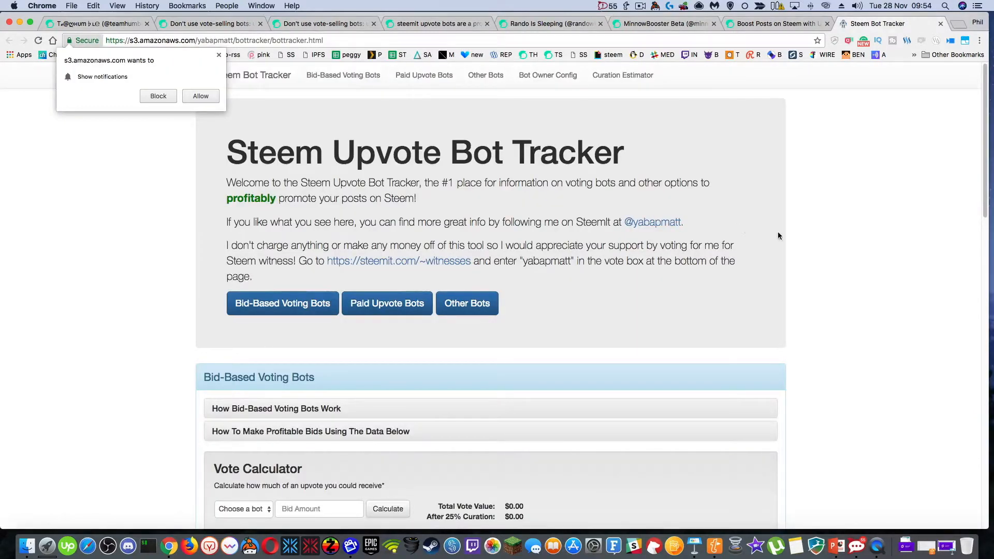
scroll("down", 3)
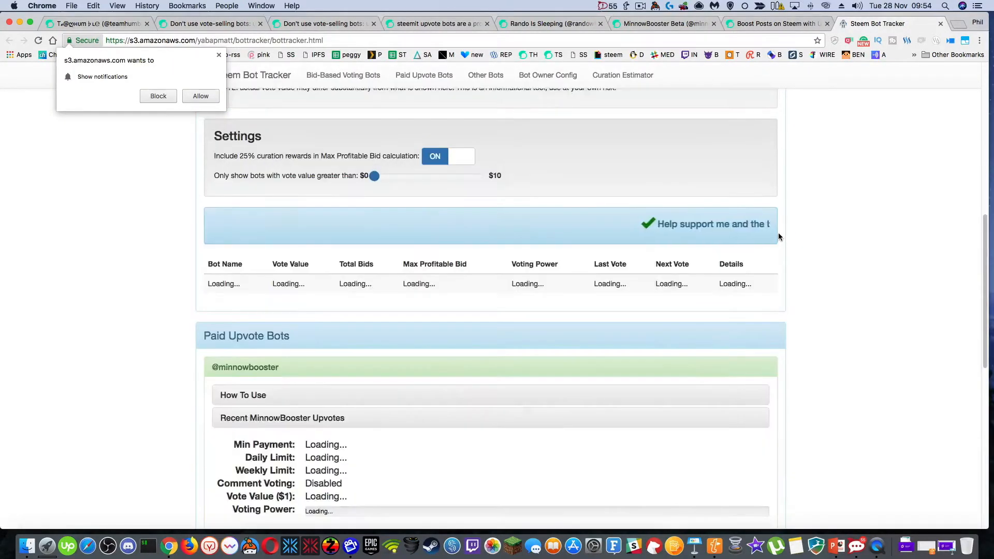
left_click(485, 74)
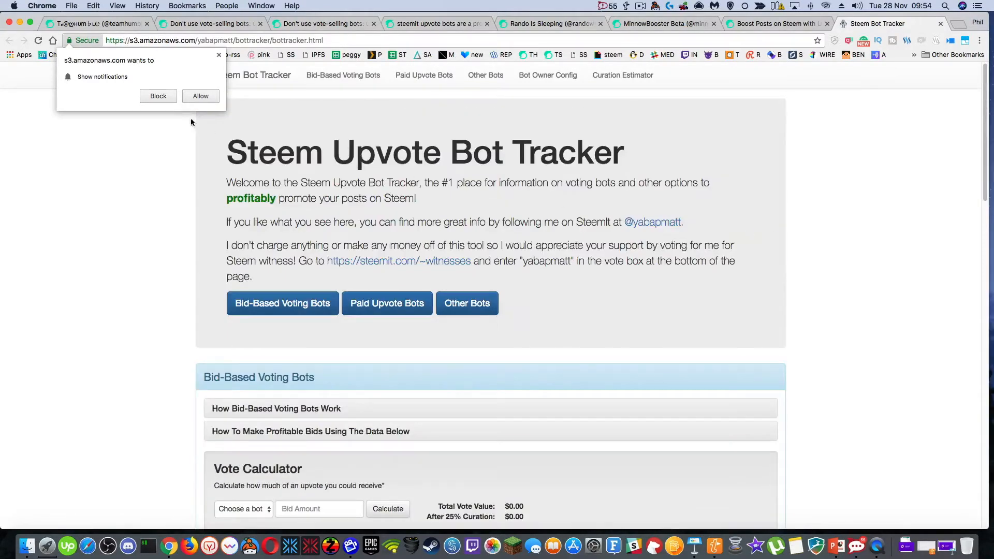
left_click(157, 96)
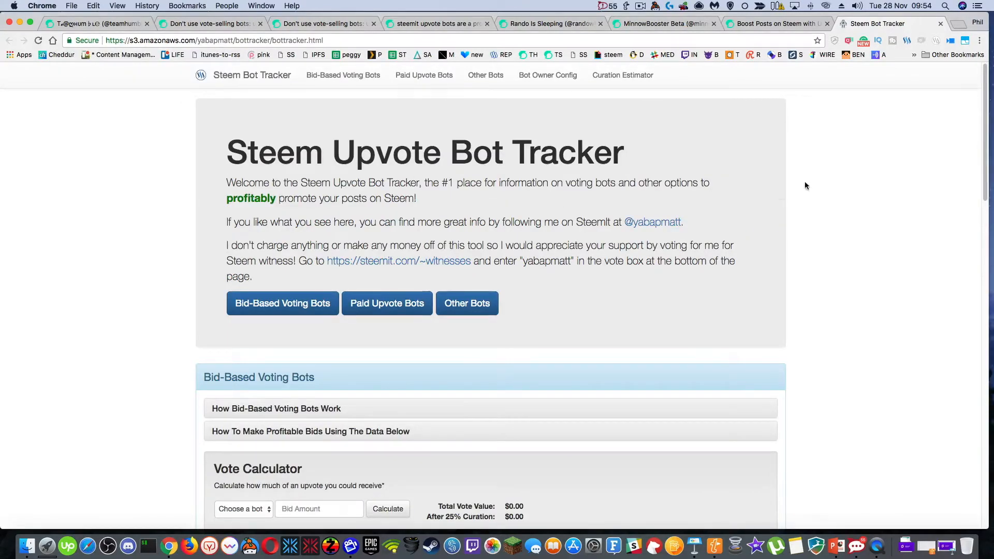